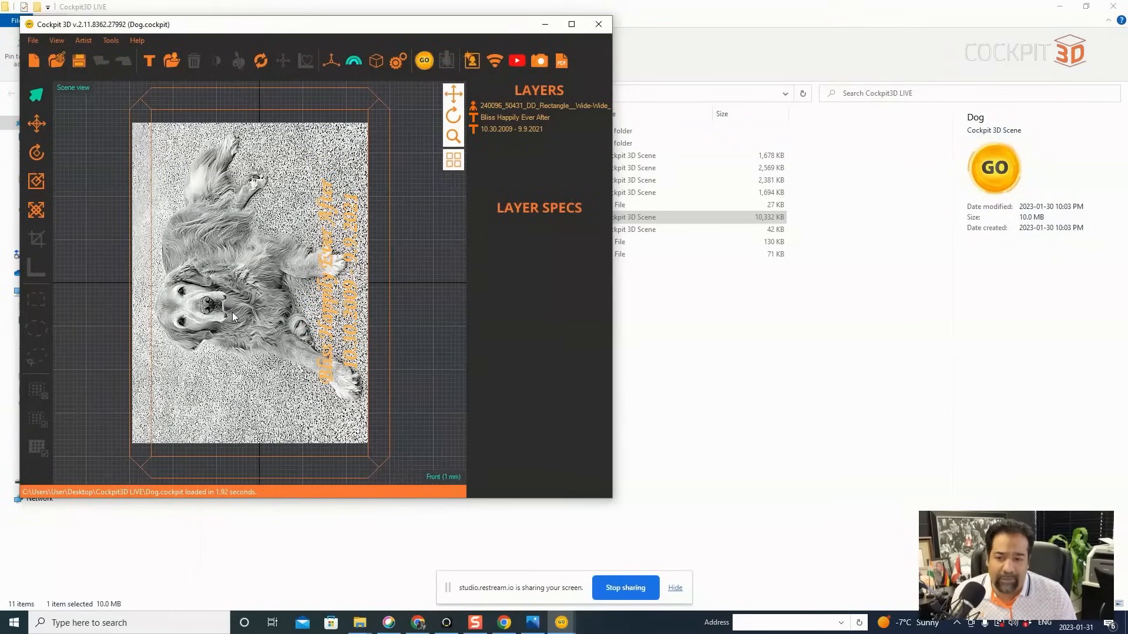
{"action": "mouse_move", "coordinate": [182, 203]}
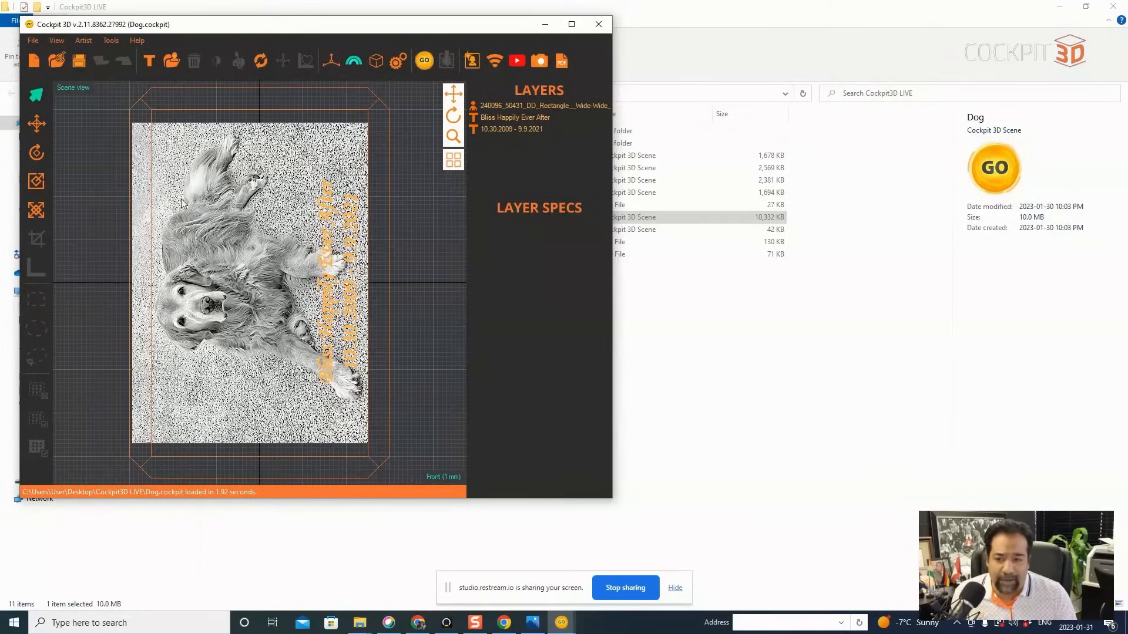
{"action": "mouse_move", "coordinate": [270, 133]}
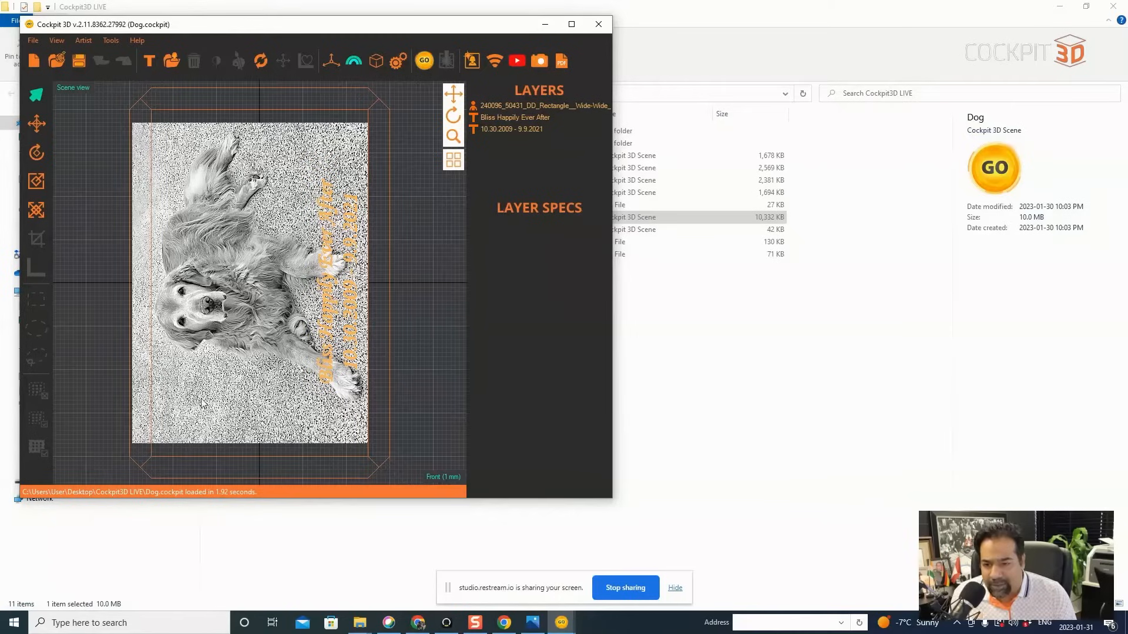
{"action": "mouse_move", "coordinate": [132, 356]}
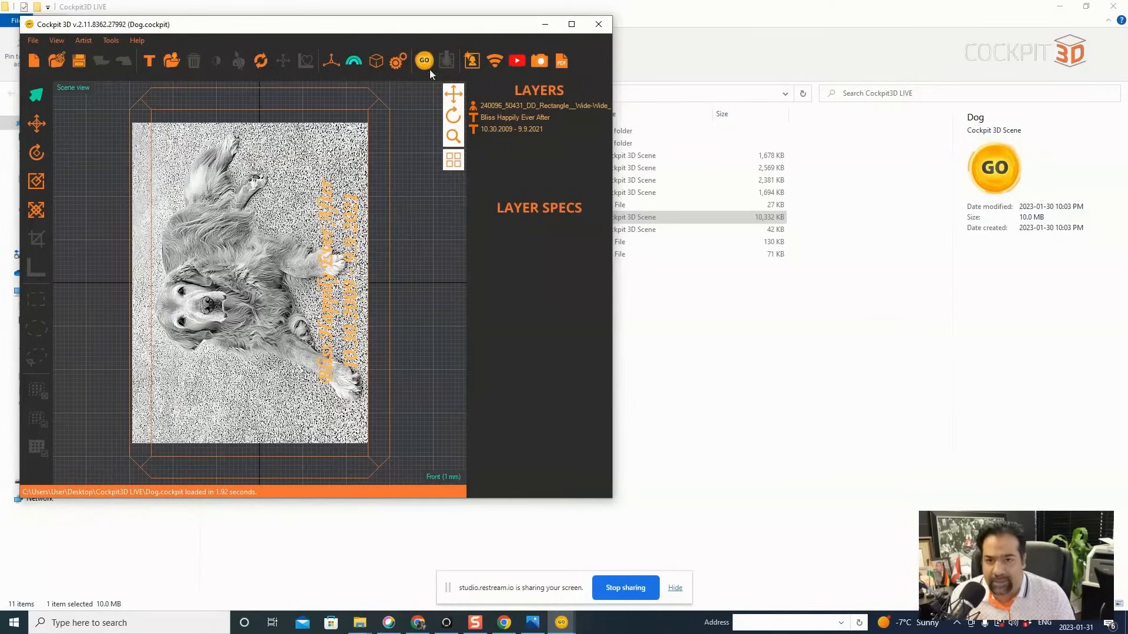
- Browse the default geometry rasterizer's projection directions (Right, Bottom) and leave them unchanged
{"action": "left_click", "coordinate": [398, 60]}
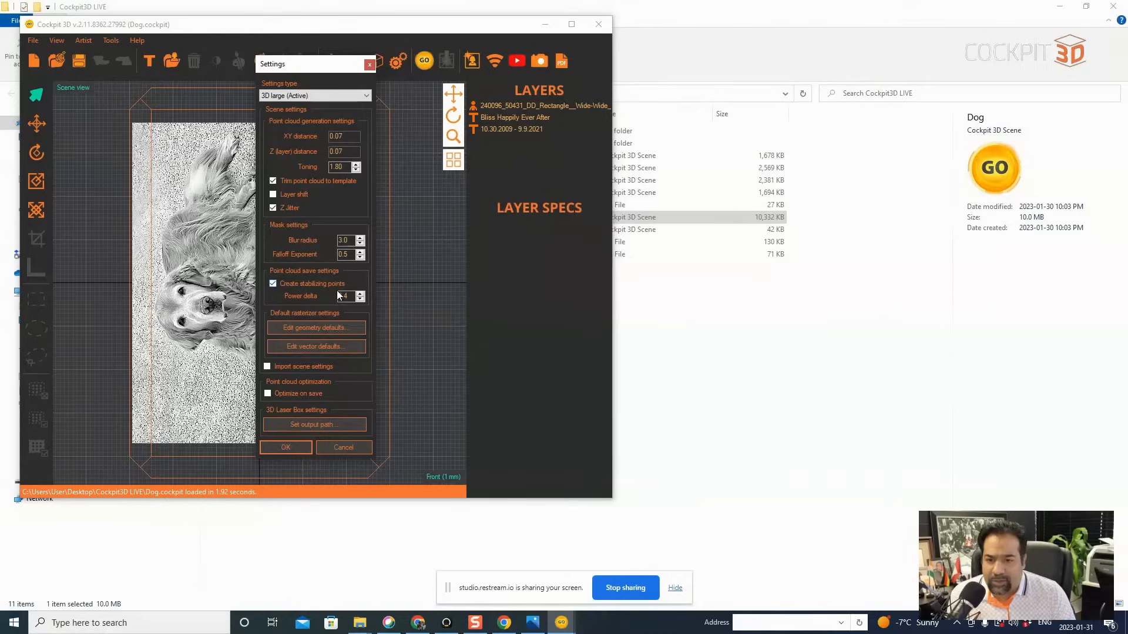
{"action": "left_click", "coordinate": [315, 327]}
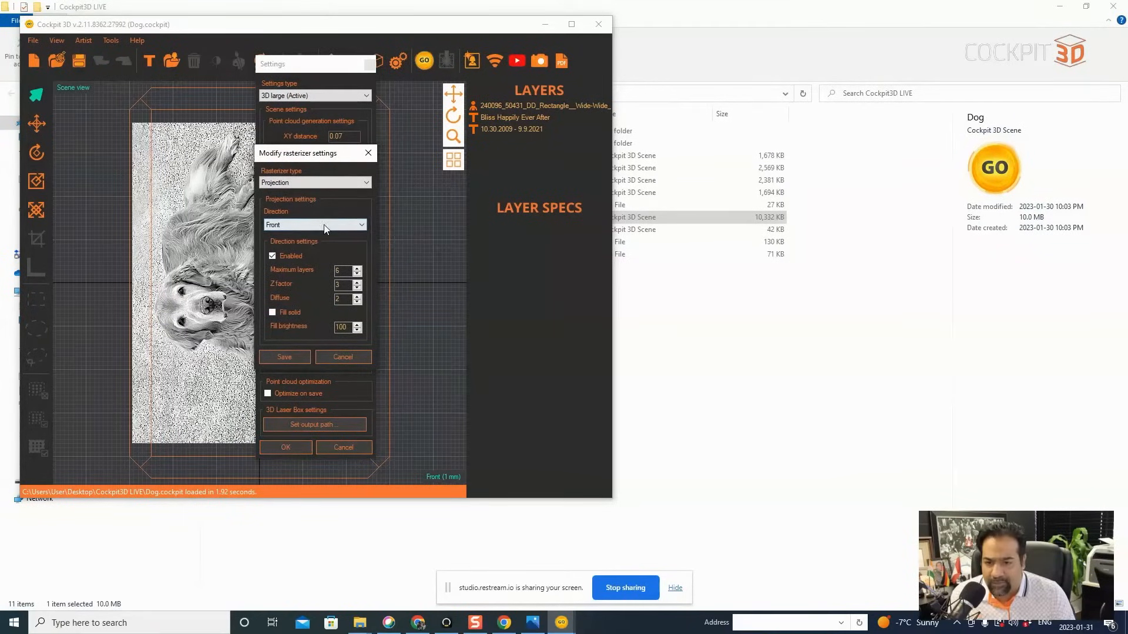
{"action": "left_click", "coordinate": [315, 224]}
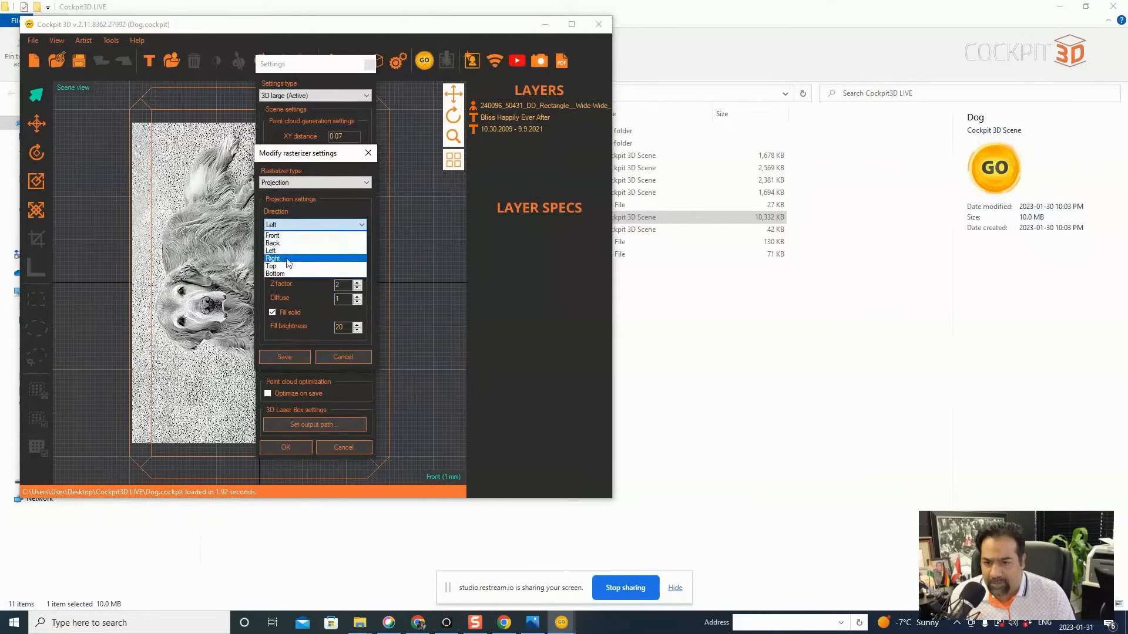
{"action": "left_click", "coordinate": [274, 259]}
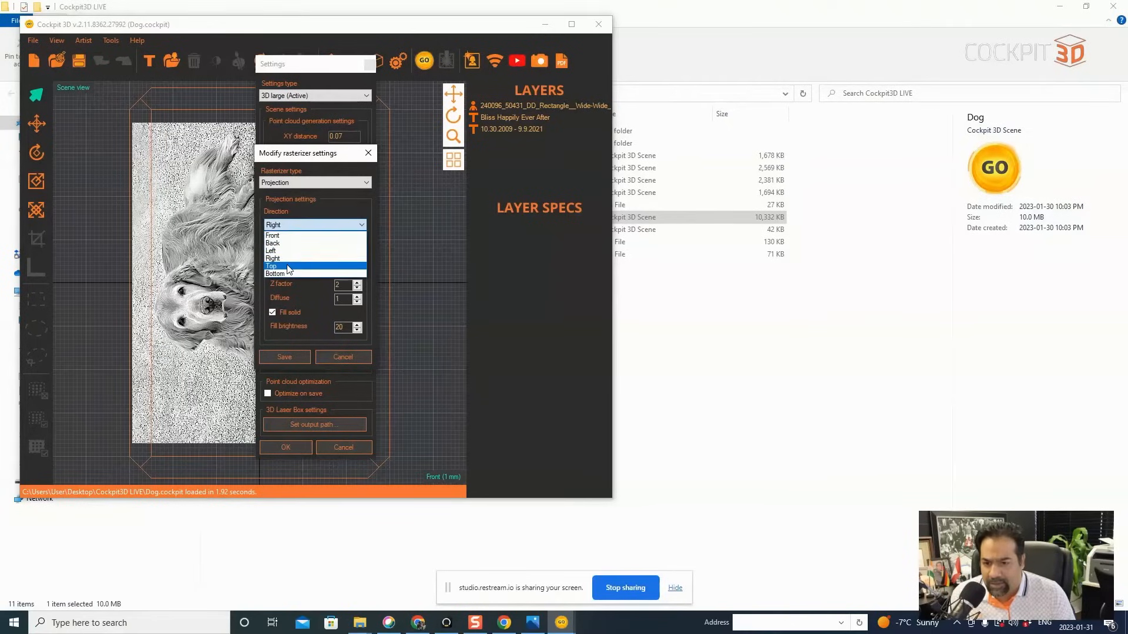
{"action": "left_click", "coordinate": [276, 273]}
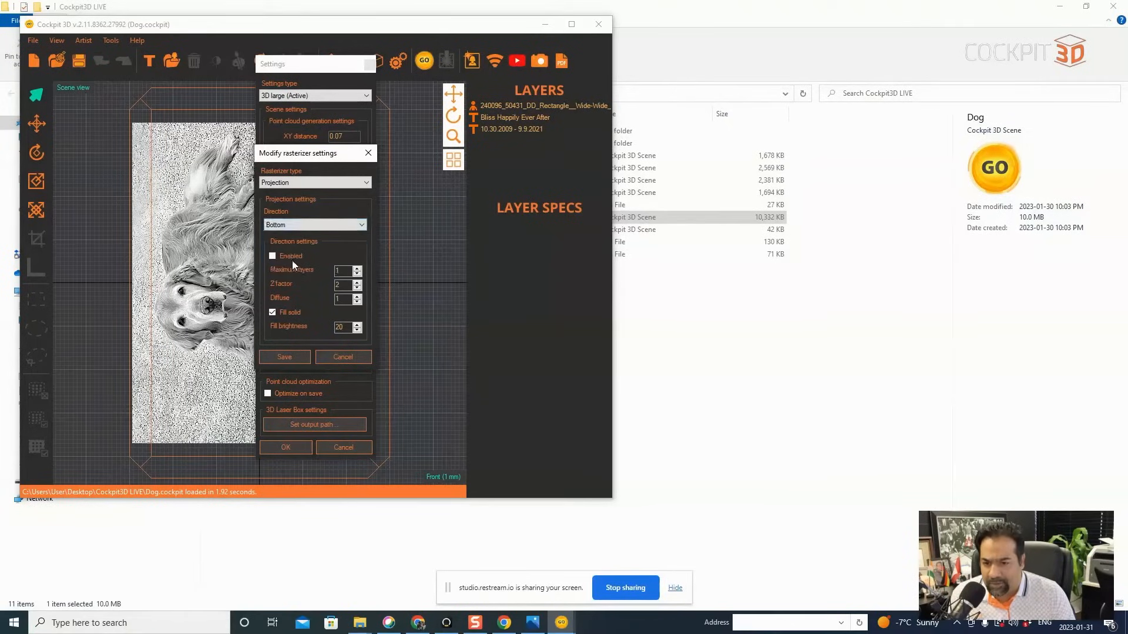
{"action": "left_click", "coordinate": [315, 224]}
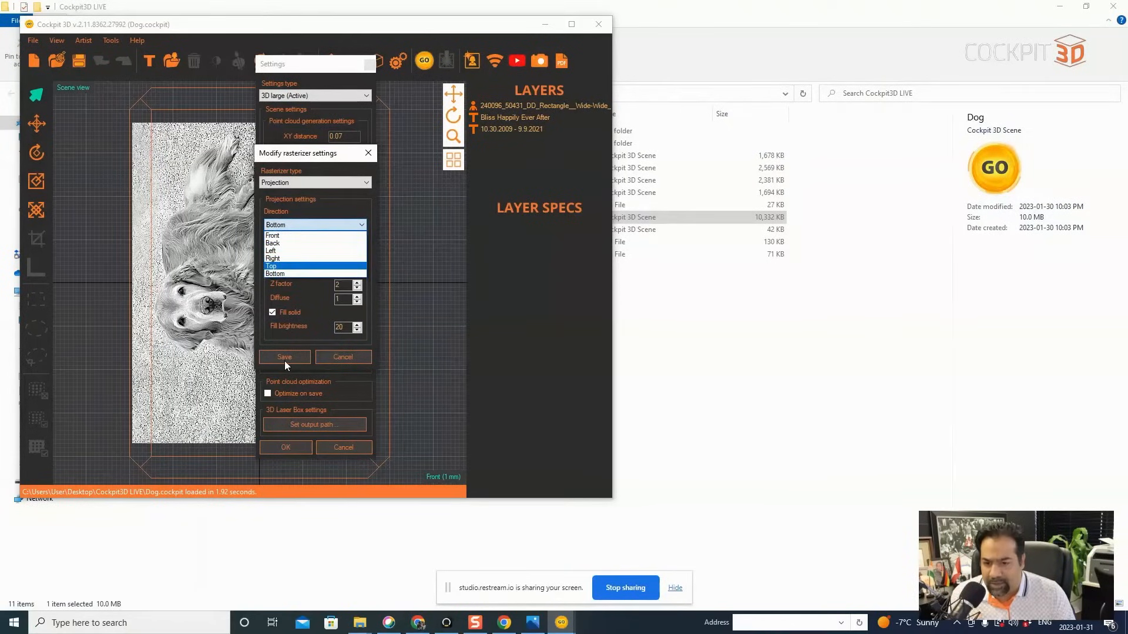
{"action": "left_click", "coordinate": [283, 357]}
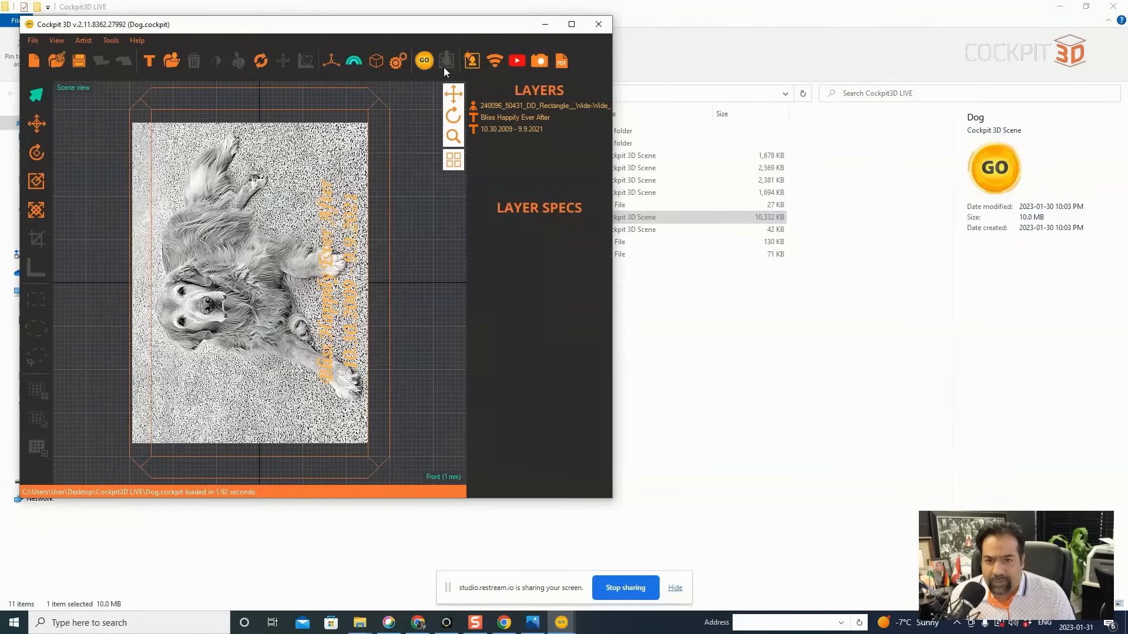
- Generate a point cloud preview of the Dog scene with GO, then return to the rasterizer settings
{"action": "left_click", "coordinate": [446, 60]}
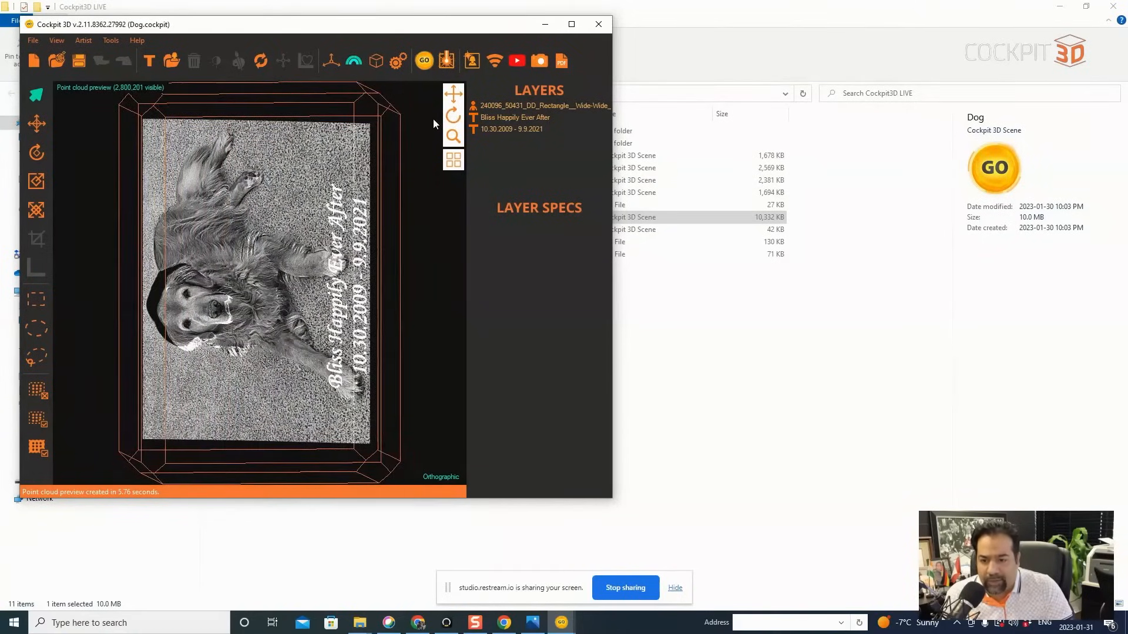
{"action": "left_click", "coordinate": [396, 60]}
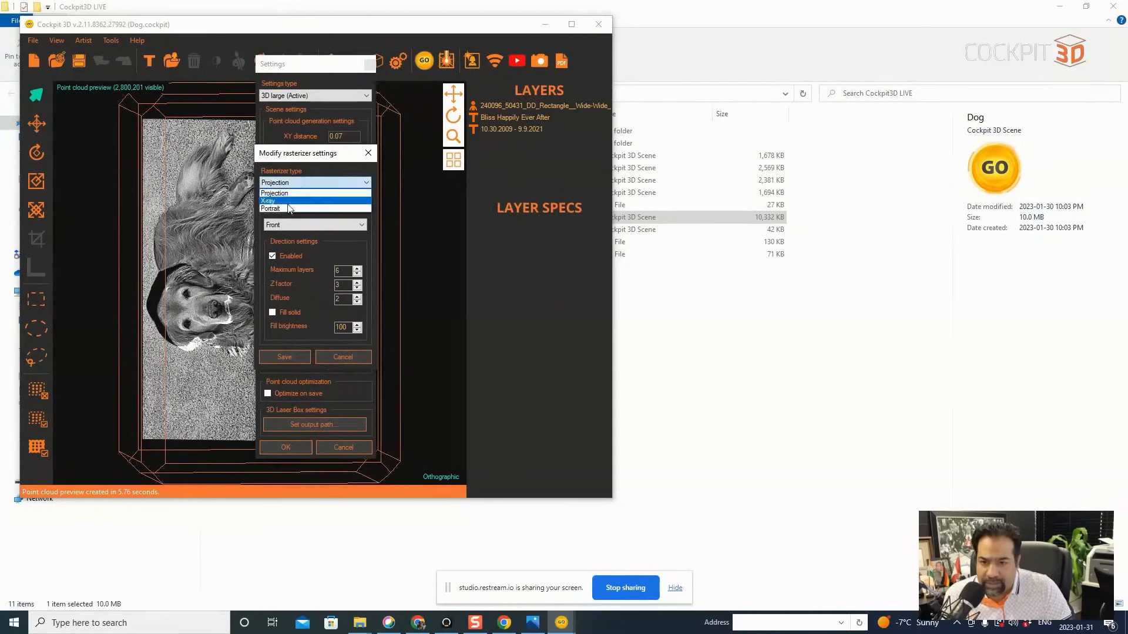
- Choose the Portrait rasterizer type with sample radius 2.0 and save it
{"action": "left_click", "coordinate": [270, 209]}
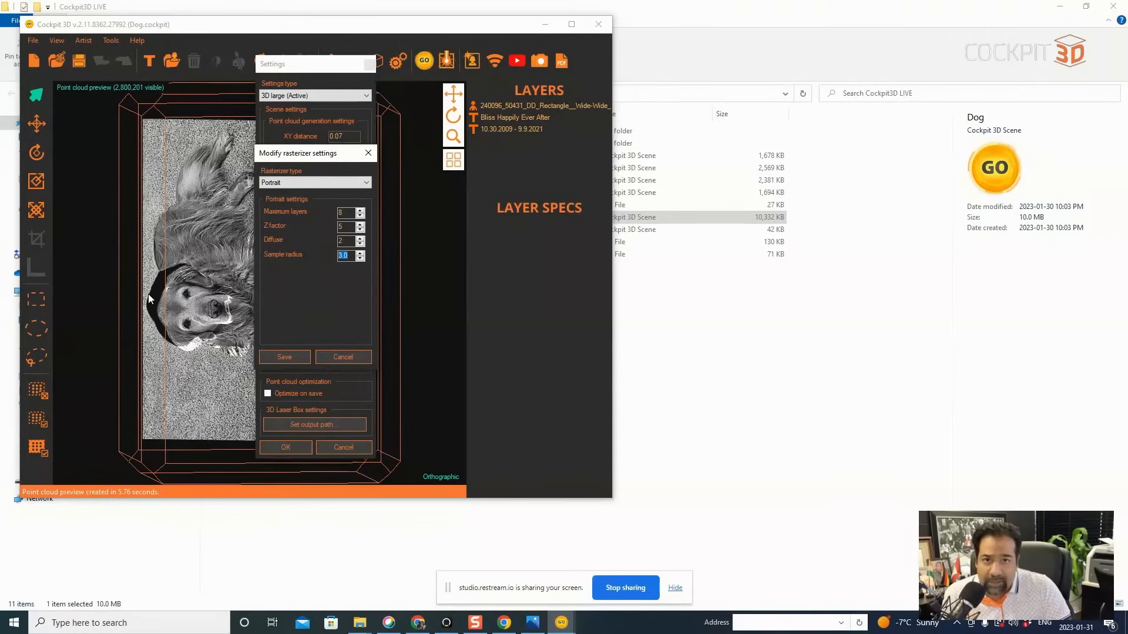
{"action": "mouse_move", "coordinate": [177, 280]}
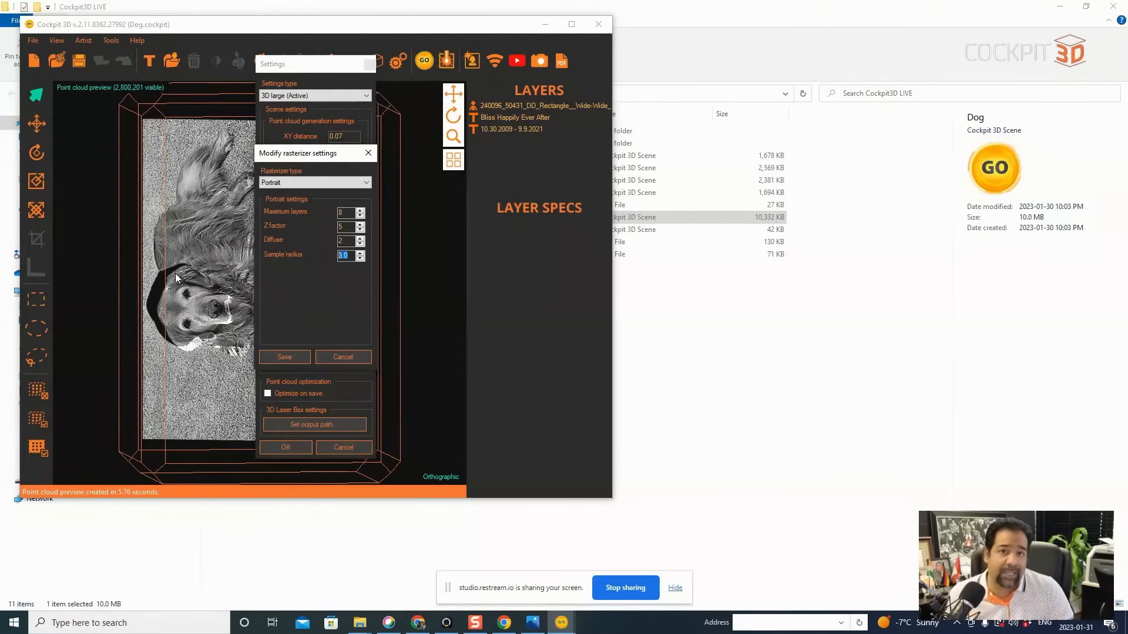
{"action": "mouse_move", "coordinate": [217, 275]}
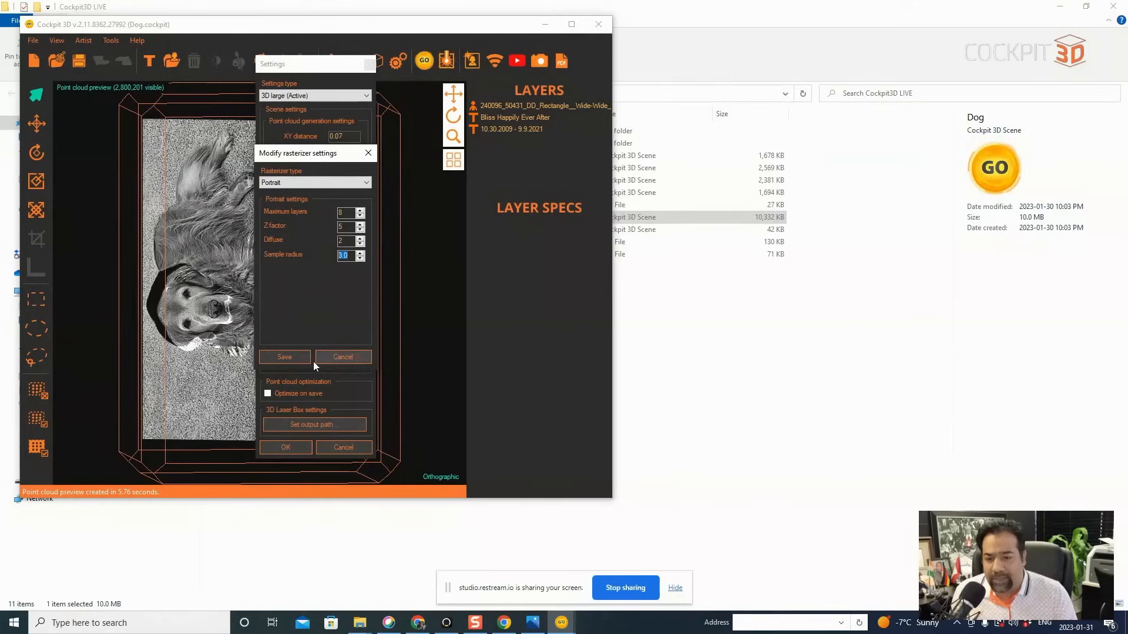
{"action": "left_click", "coordinate": [360, 257]}
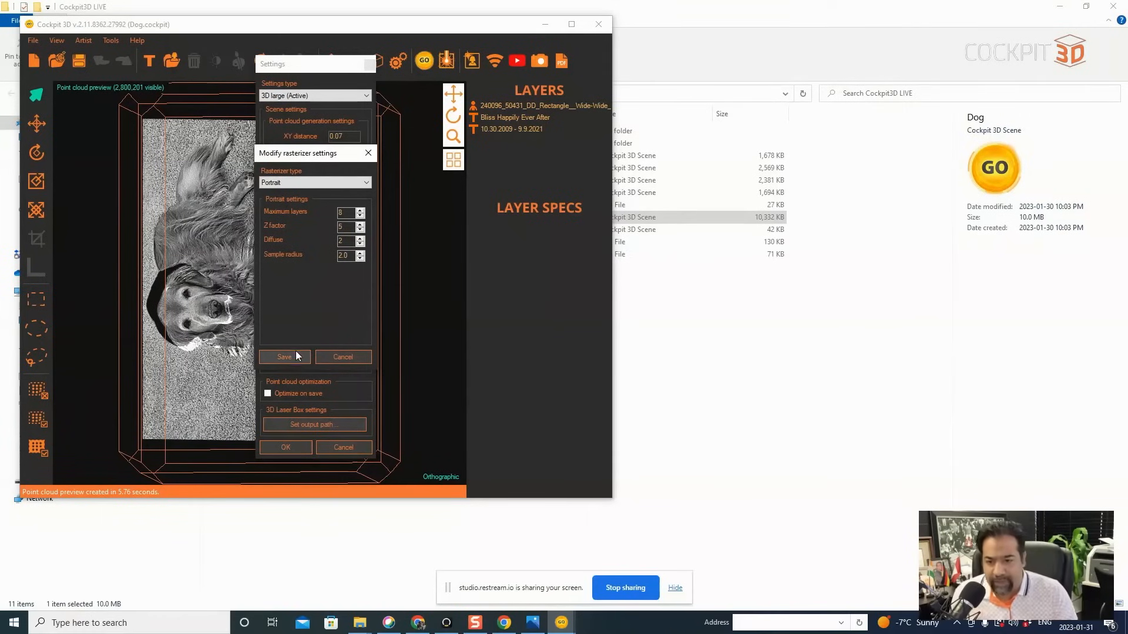
- Apply the Portrait settings and rebuild the Dog scene point cloud preview
{"action": "left_click", "coordinate": [284, 357]}
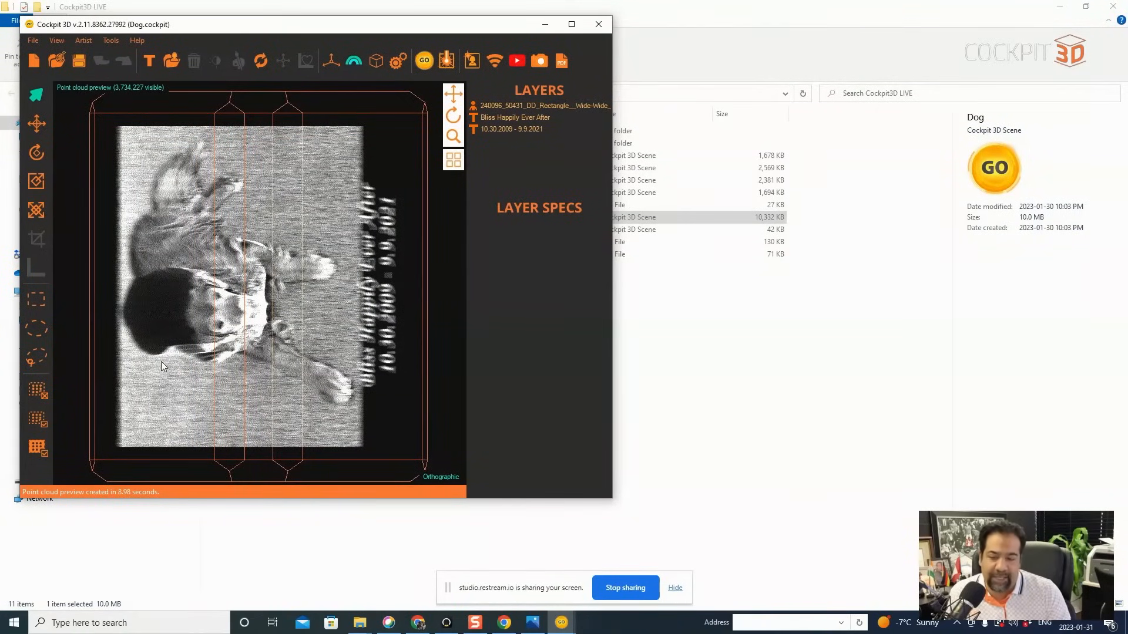
{"action": "mouse_move", "coordinate": [190, 375]}
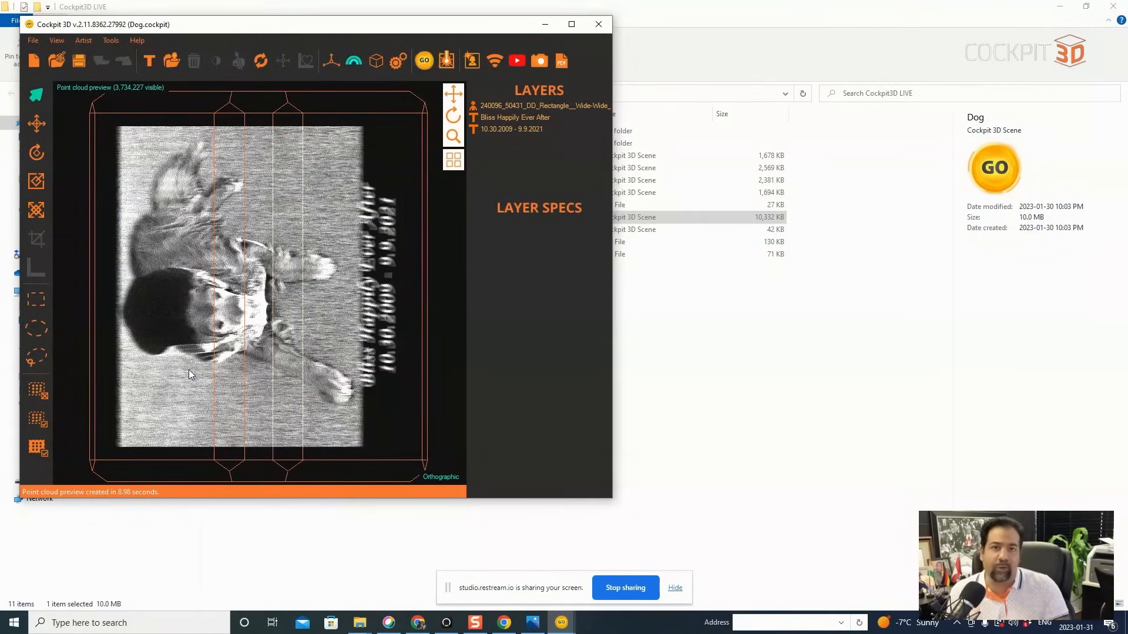